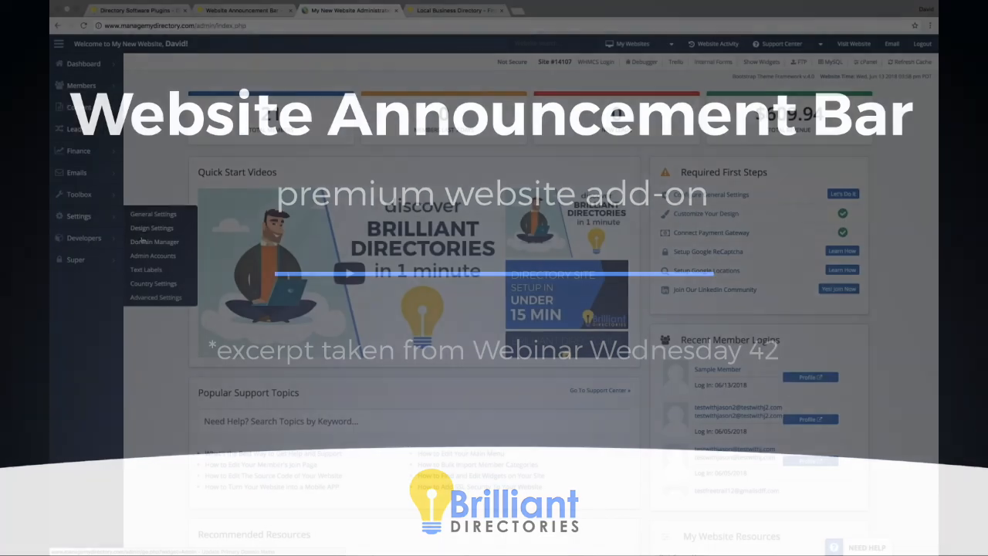
# Go to Design Settings from the admin sidebar's Settings menu
pyautogui.click(151, 228)
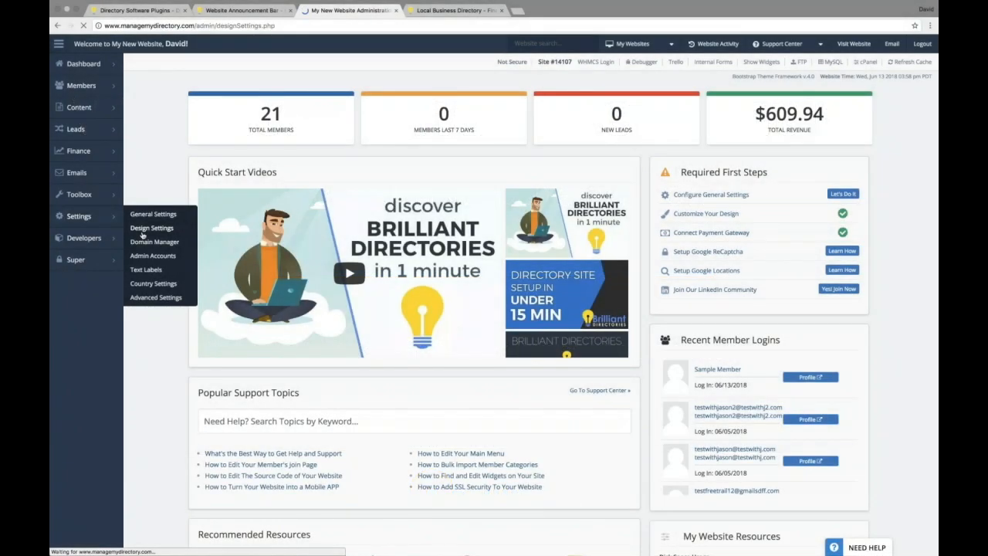
pyautogui.click(151, 227)
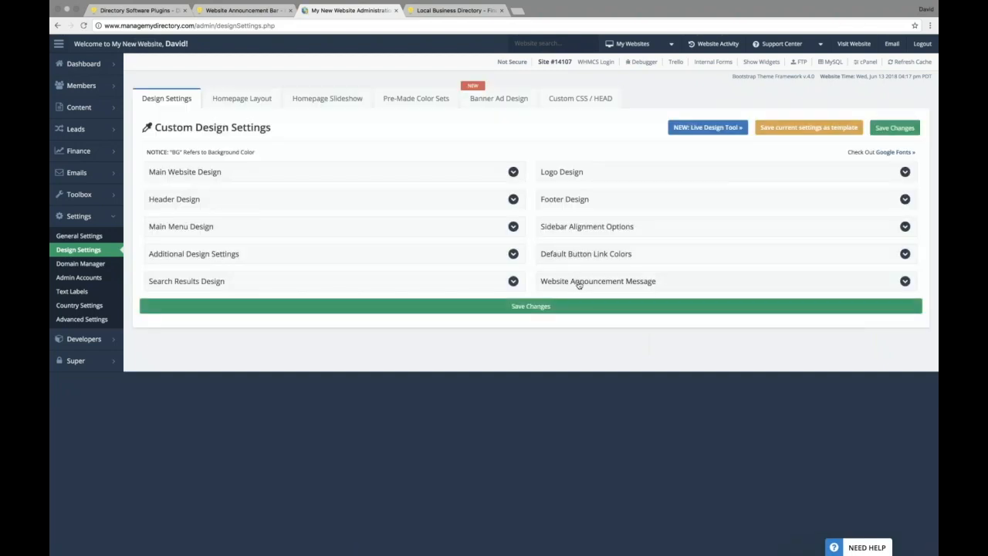
# Give the Website Announcement Message a red background and white text colour
pyautogui.click(596, 281)
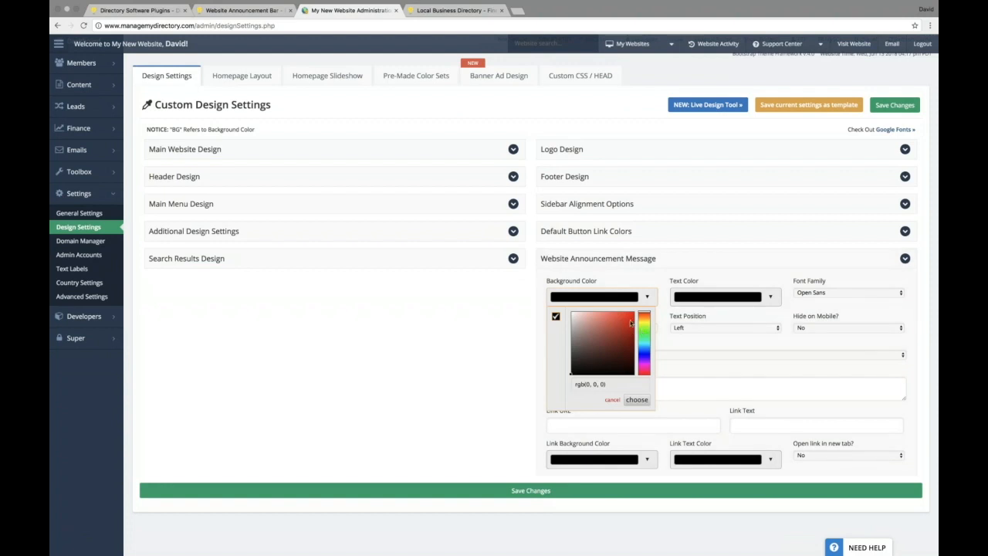
pyautogui.click(629, 316)
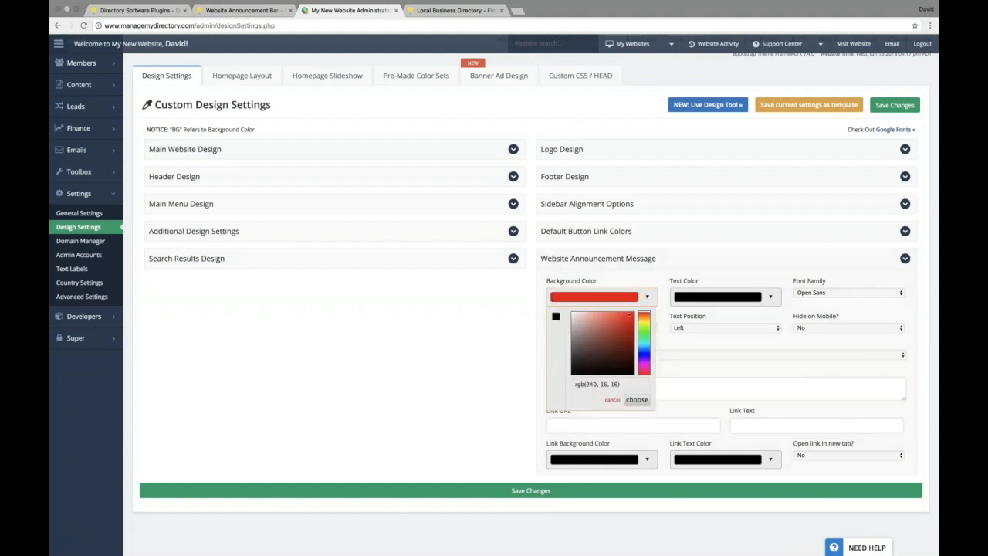
pyautogui.click(723, 297)
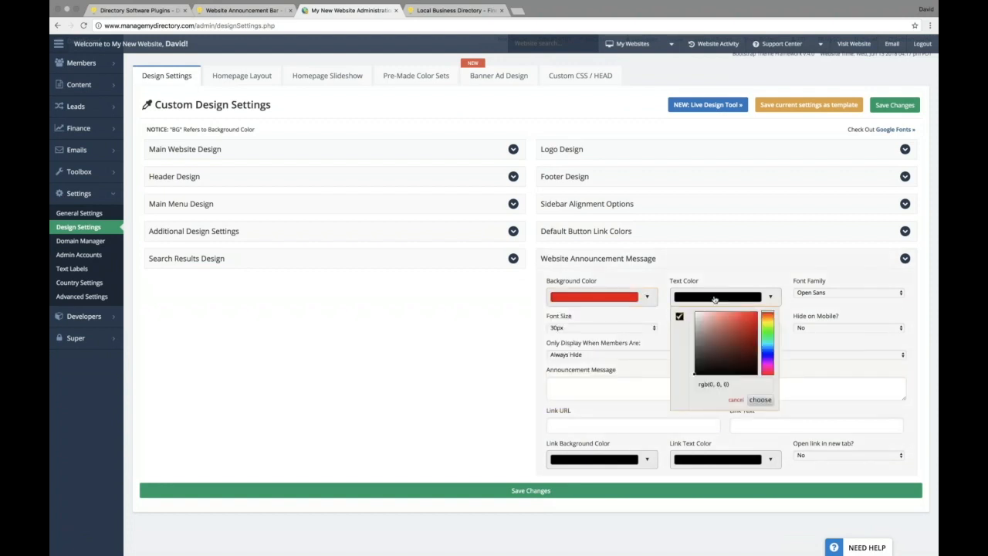
pyautogui.click(768, 339)
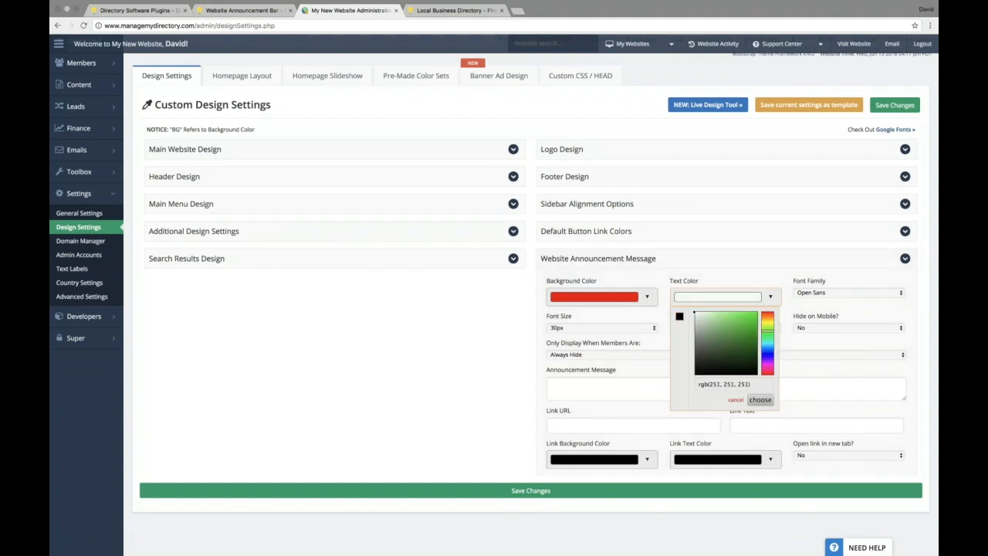
pyautogui.click(848, 293)
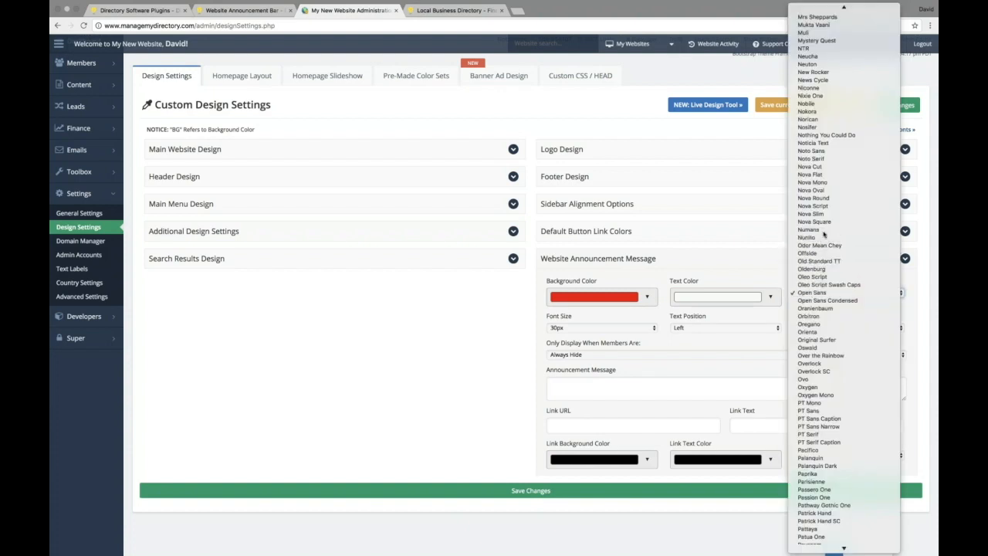
# Set the announcement font family to Numans and the text position to Center
pyautogui.click(818, 228)
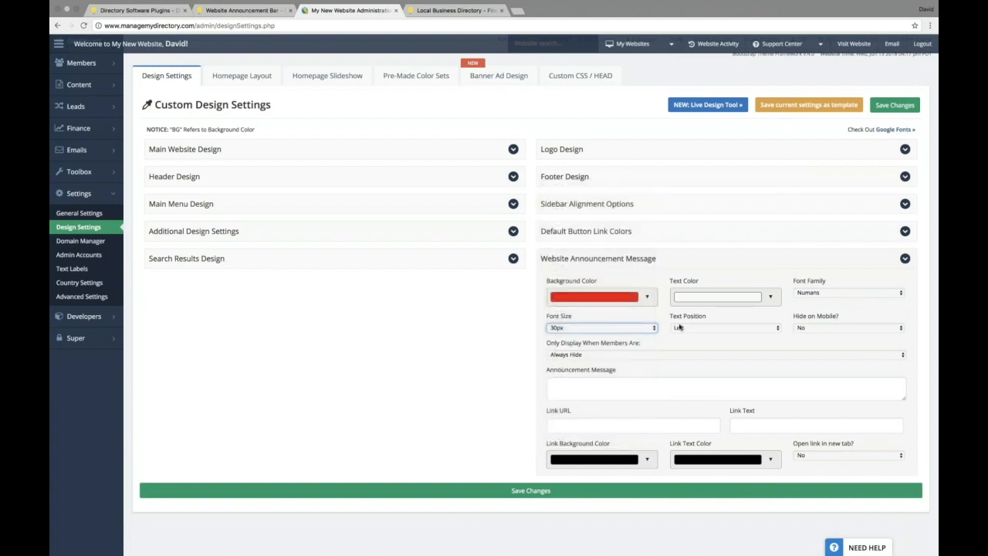
pyautogui.click(724, 328)
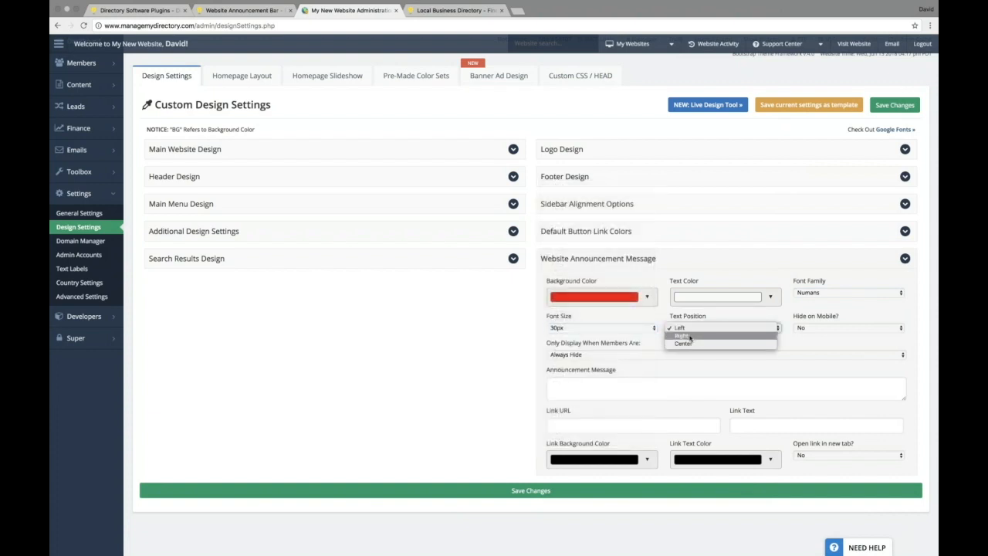
pyautogui.click(682, 345)
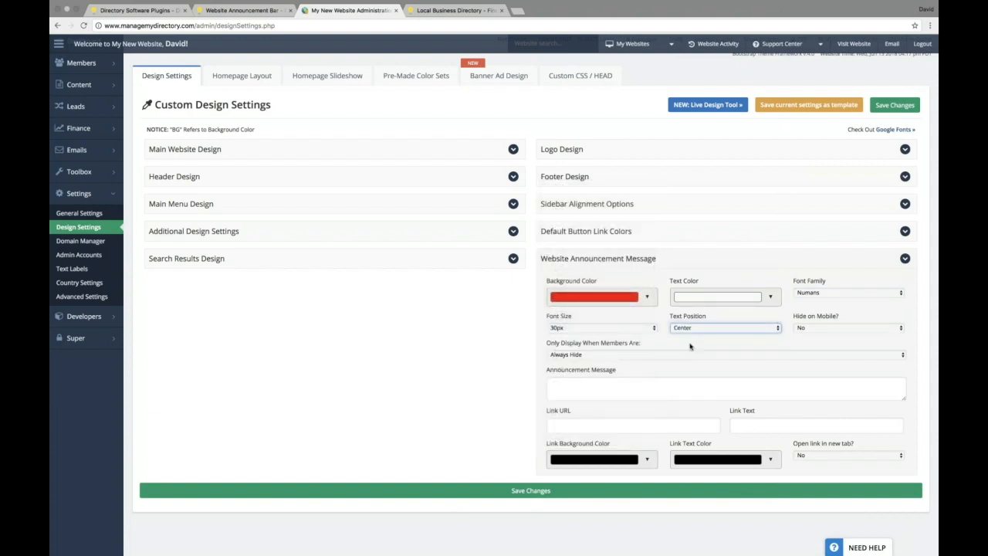
pyautogui.moveTo(765, 330)
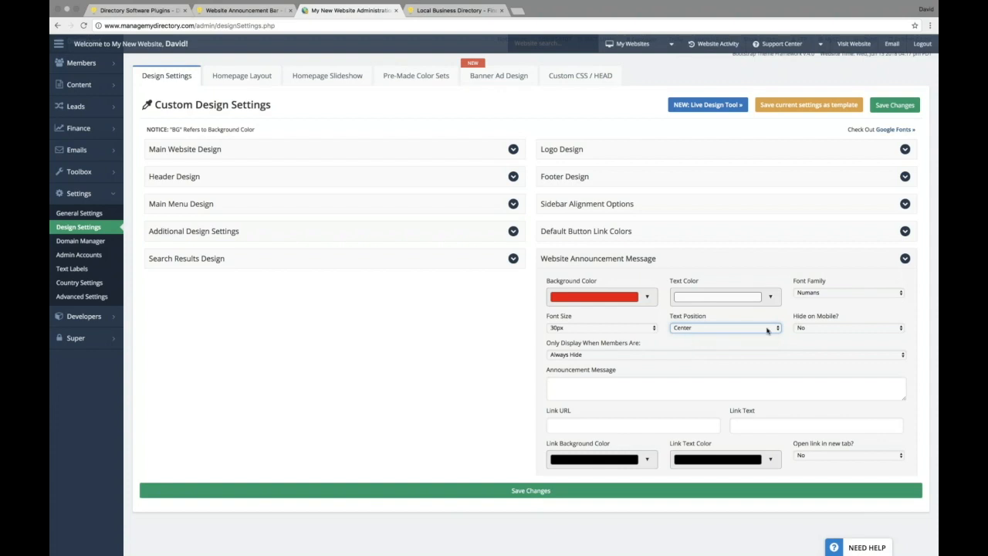
pyautogui.moveTo(781, 334)
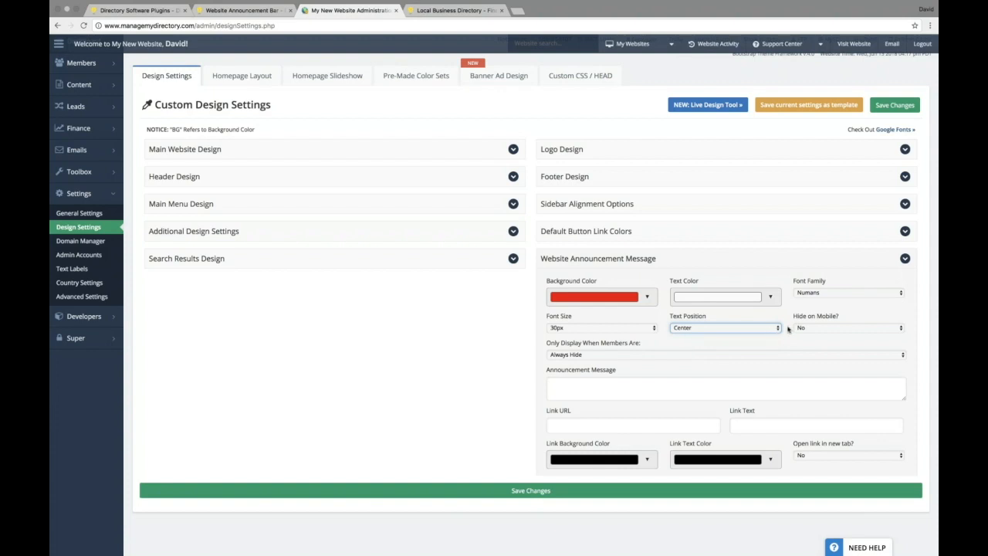
pyautogui.moveTo(821, 332)
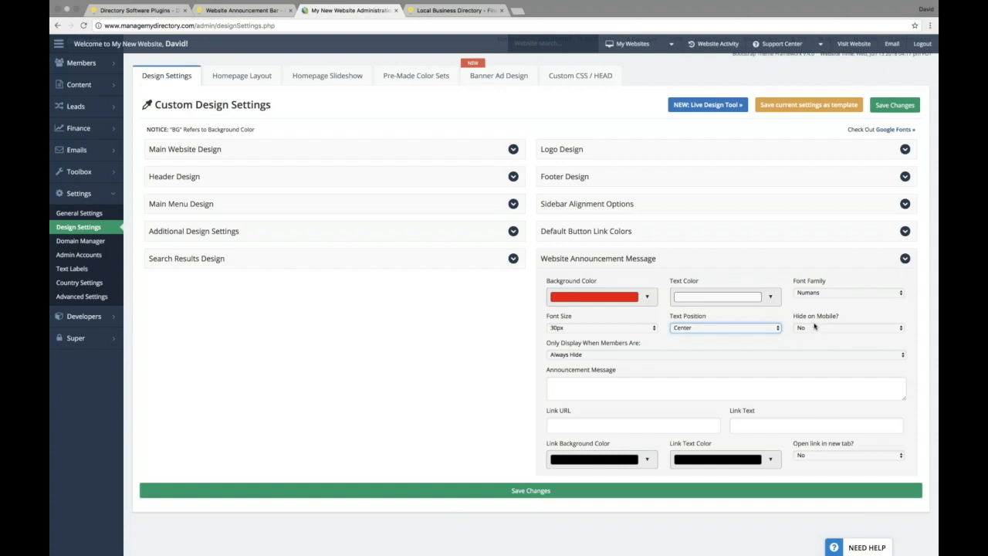
pyautogui.moveTo(630, 358)
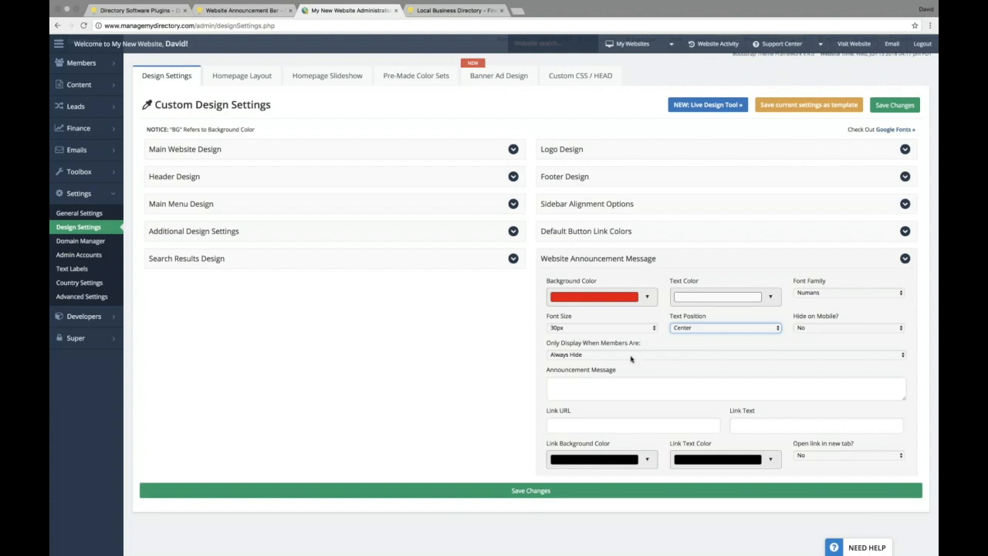
pyautogui.click(723, 355)
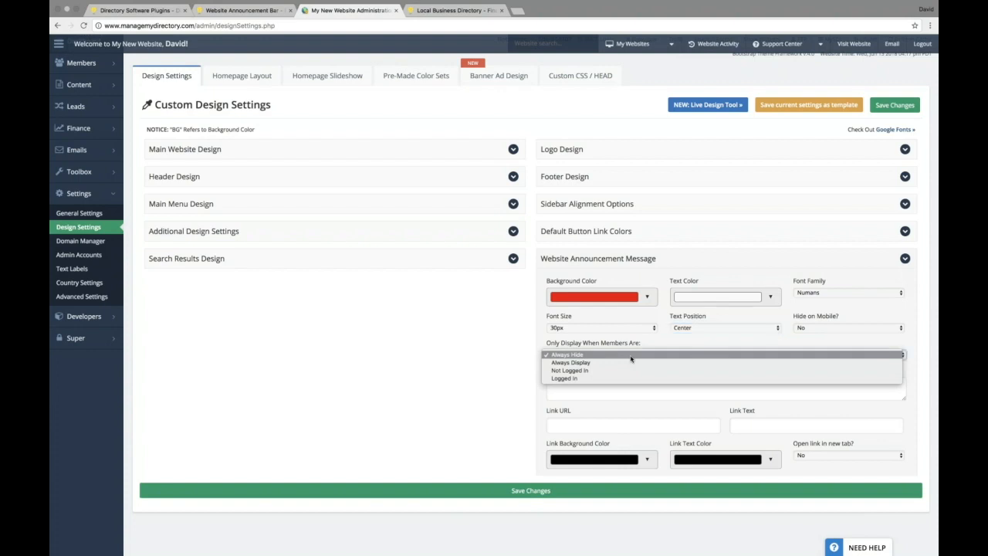
pyautogui.moveTo(625, 370)
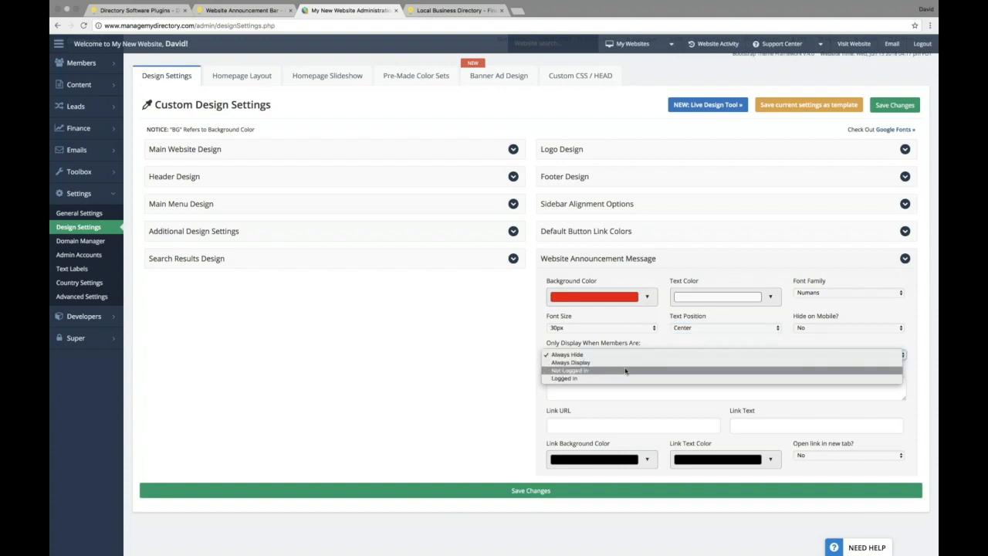
pyautogui.moveTo(618, 375)
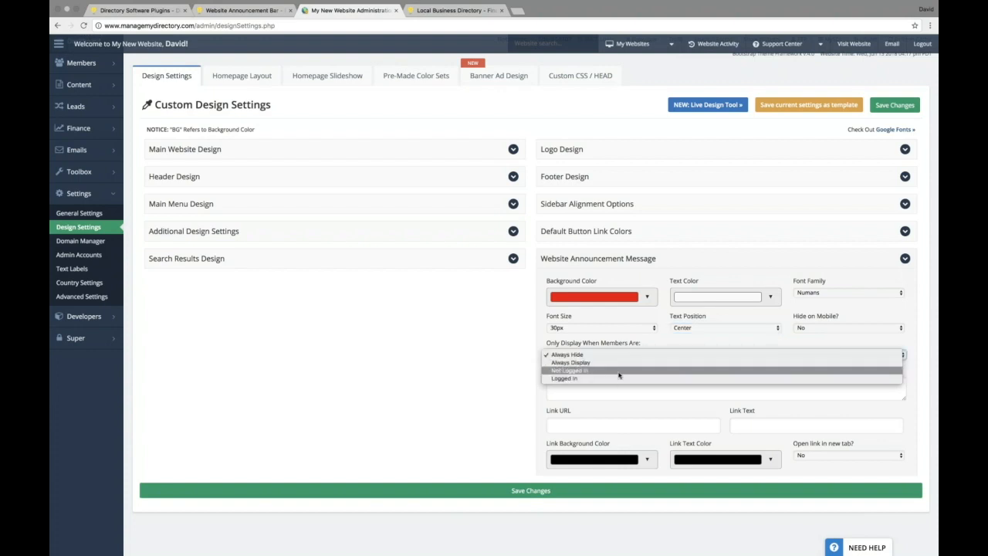
pyautogui.moveTo(616, 364)
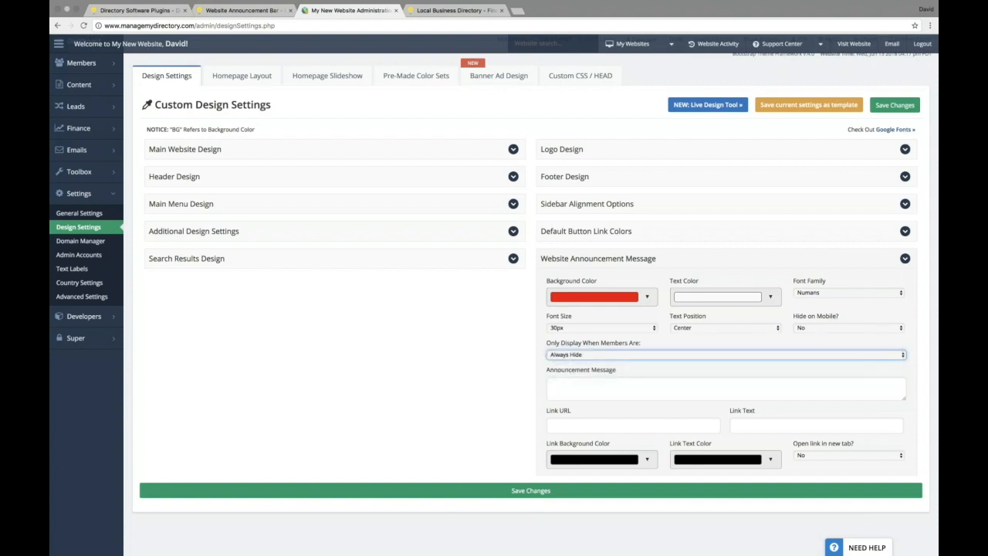
pyautogui.click(726, 388)
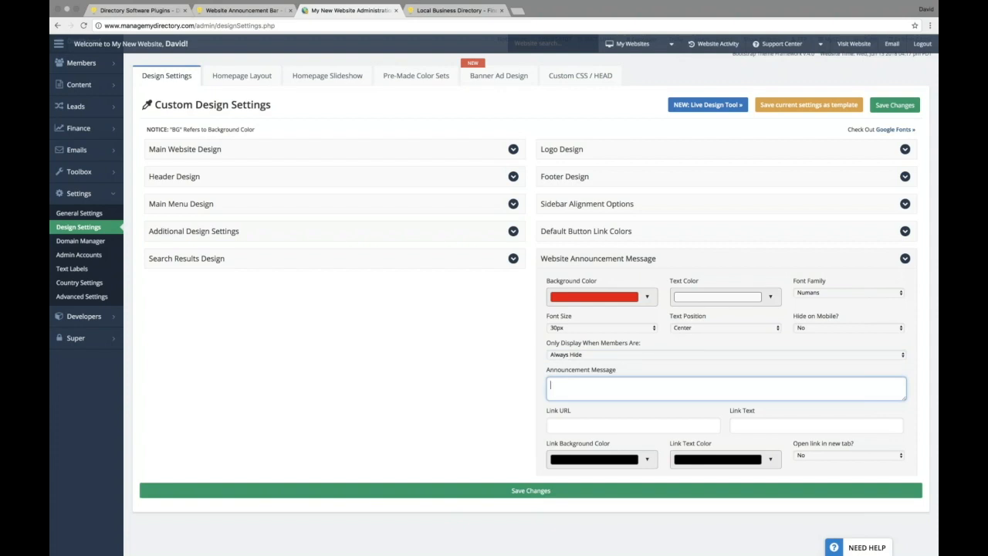
# Complete the announcement text 'DADS & GRADS PROMO - 30% OFF'
pyautogui.write('DADS & GRADS PROMO -')
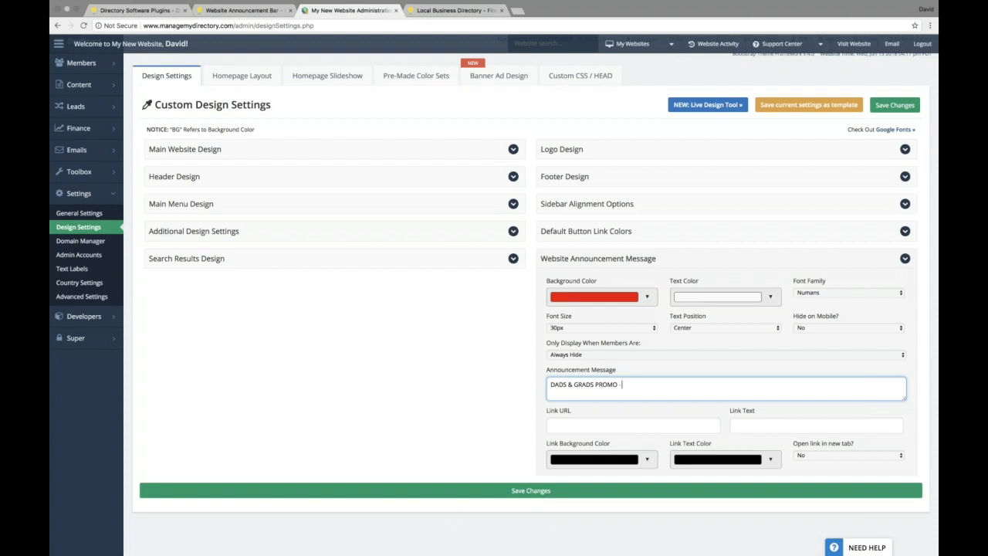
pyautogui.write('30% OF')
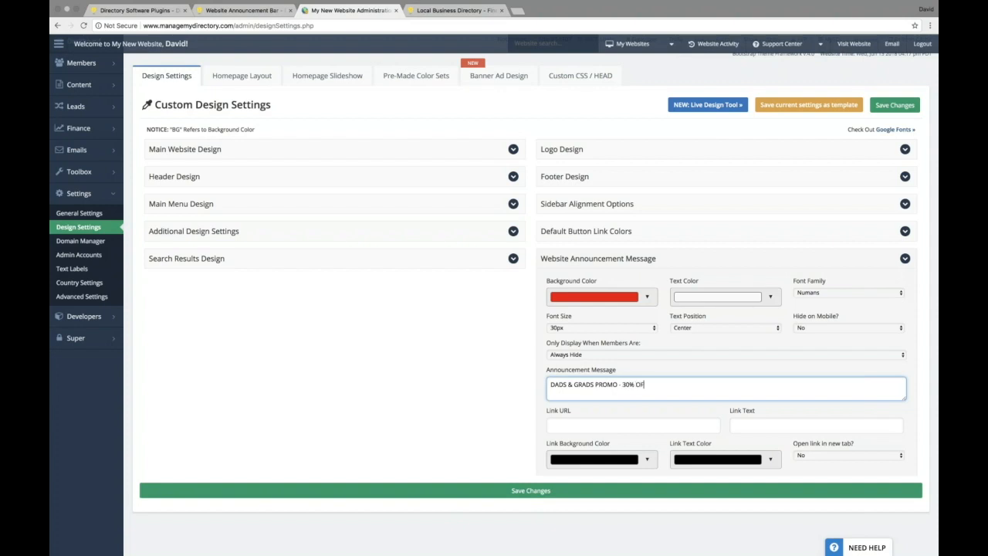
pyautogui.write('F')
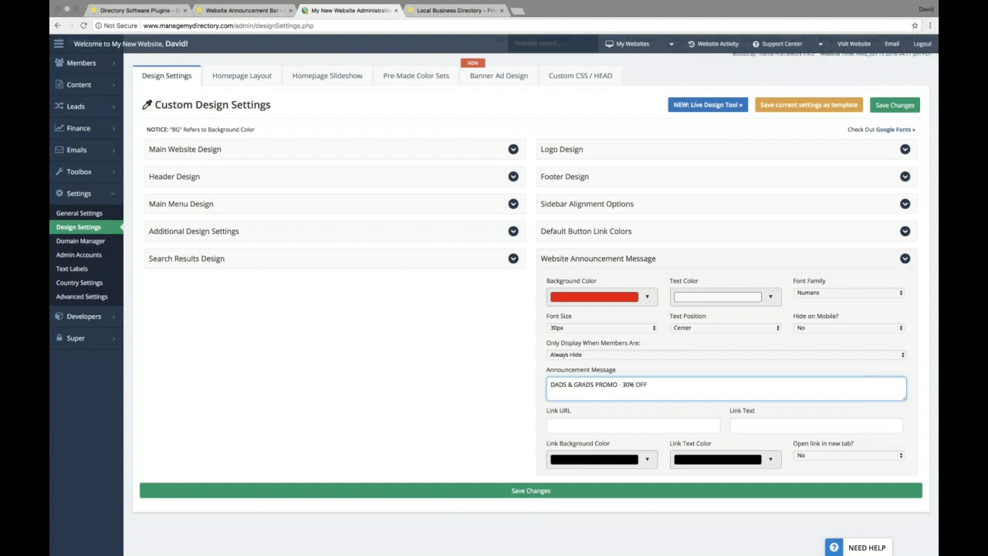
# Set the announcement Link URL to /join with link text 'CLAIM DISCOUNT'
pyautogui.click(633, 426)
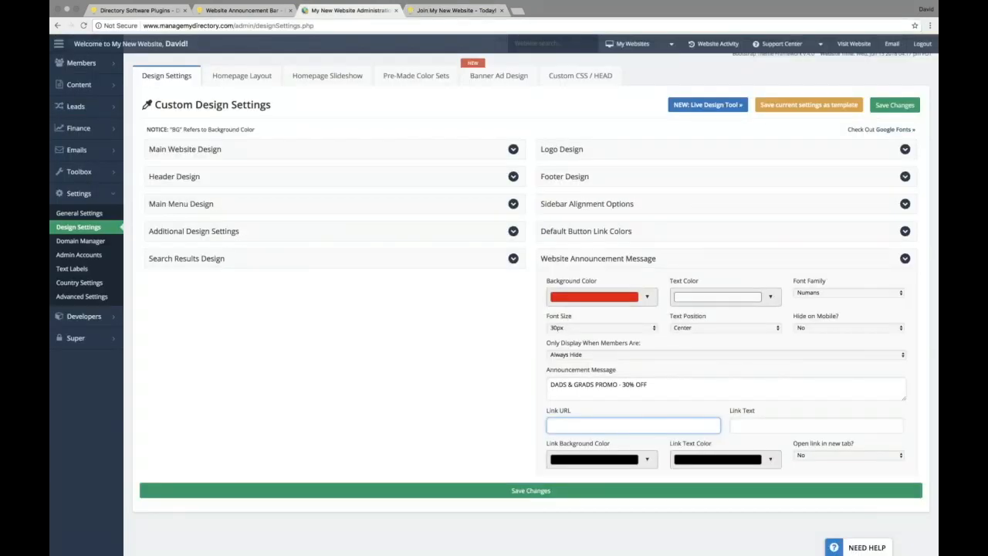
pyautogui.write('/join')
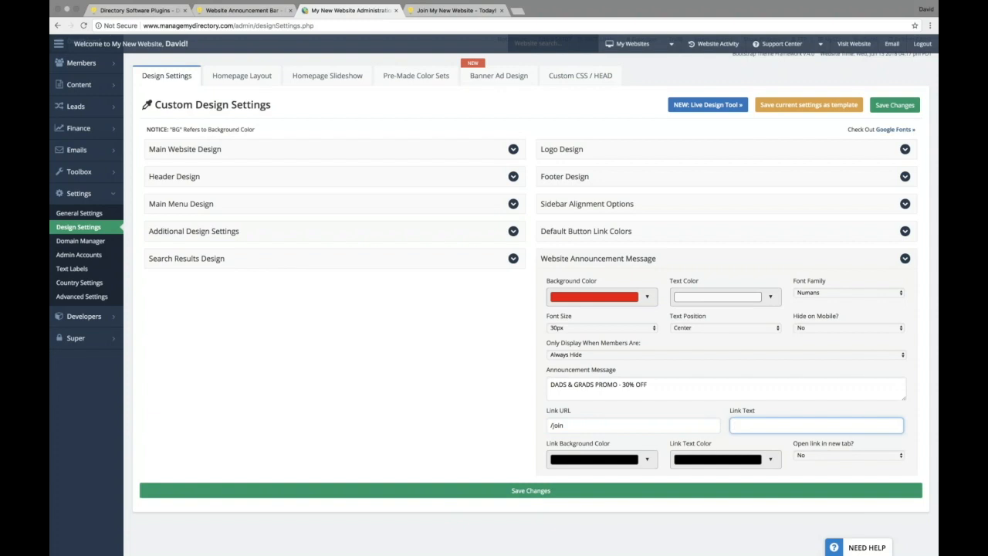
pyautogui.write('CLAIM DISCOU')
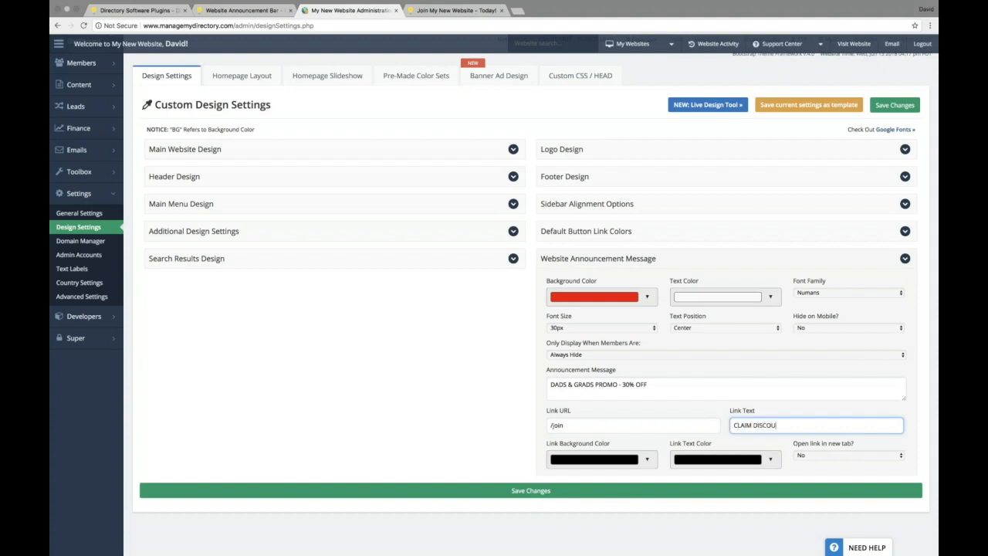
pyautogui.write('NT')
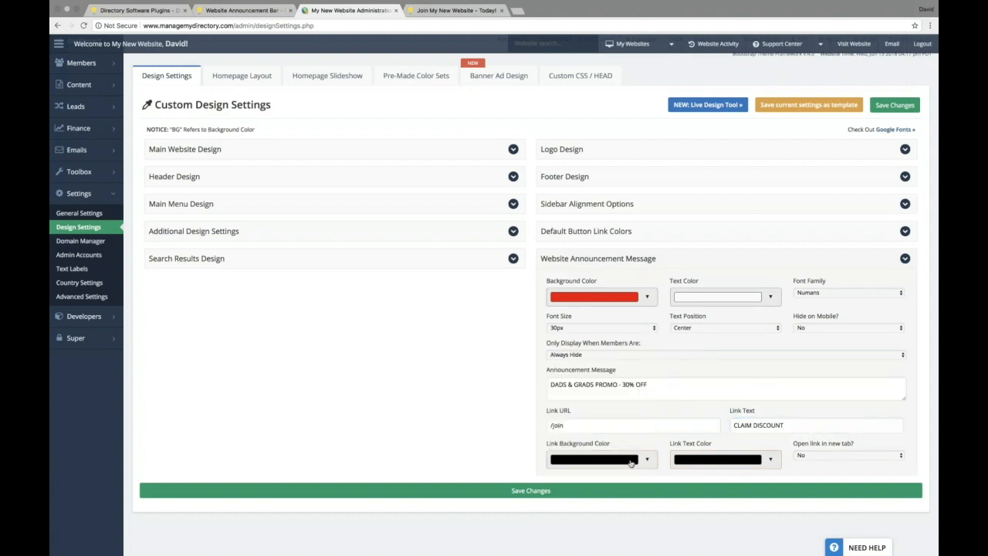
pyautogui.moveTo(581, 296)
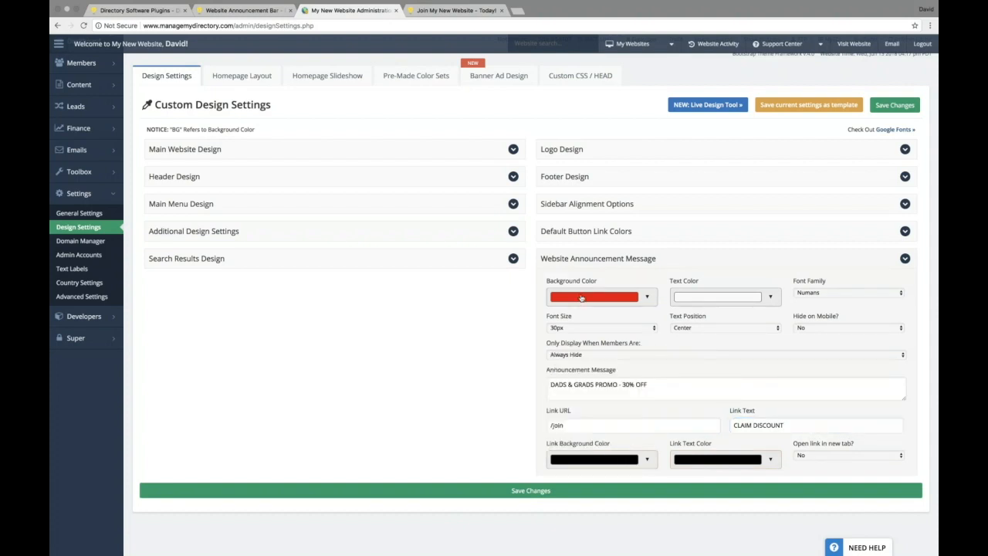
pyautogui.moveTo(601, 460)
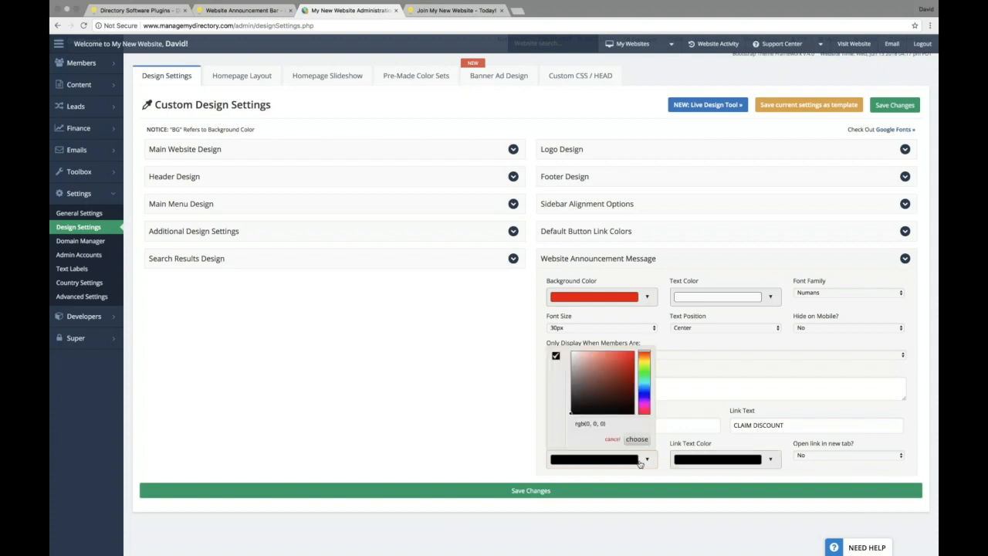
# Make the link blue with white text, opening in a new tab, and save changes
pyautogui.click(599, 378)
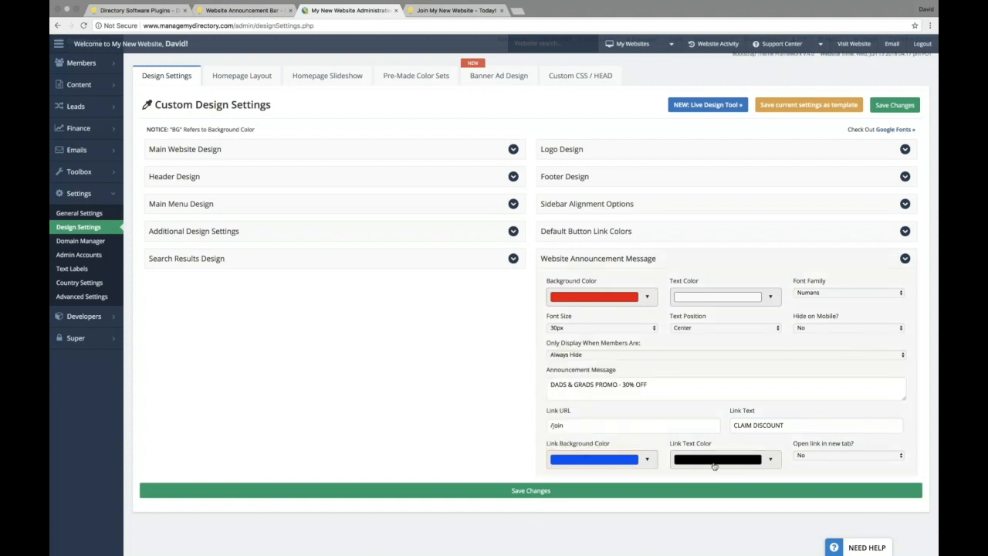
pyautogui.click(722, 458)
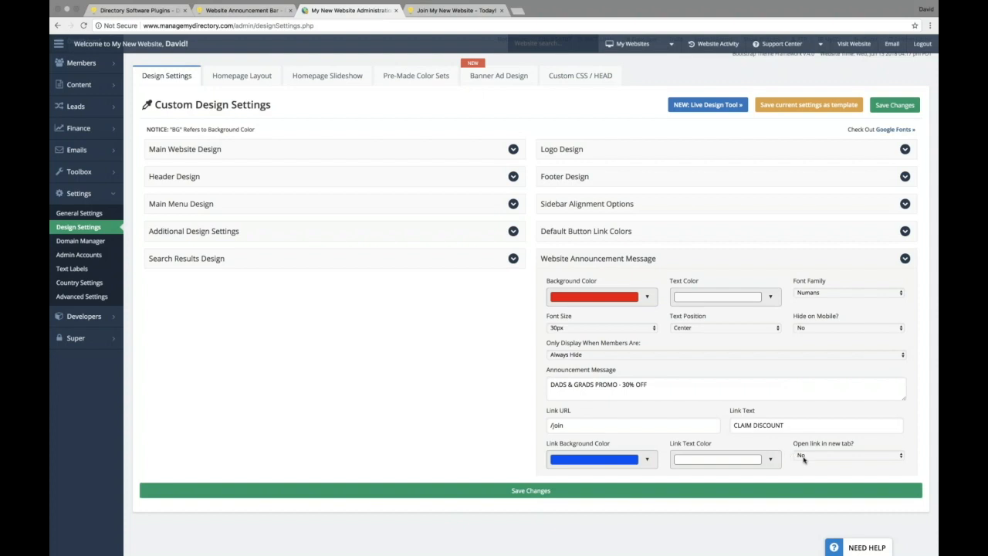
pyautogui.click(848, 457)
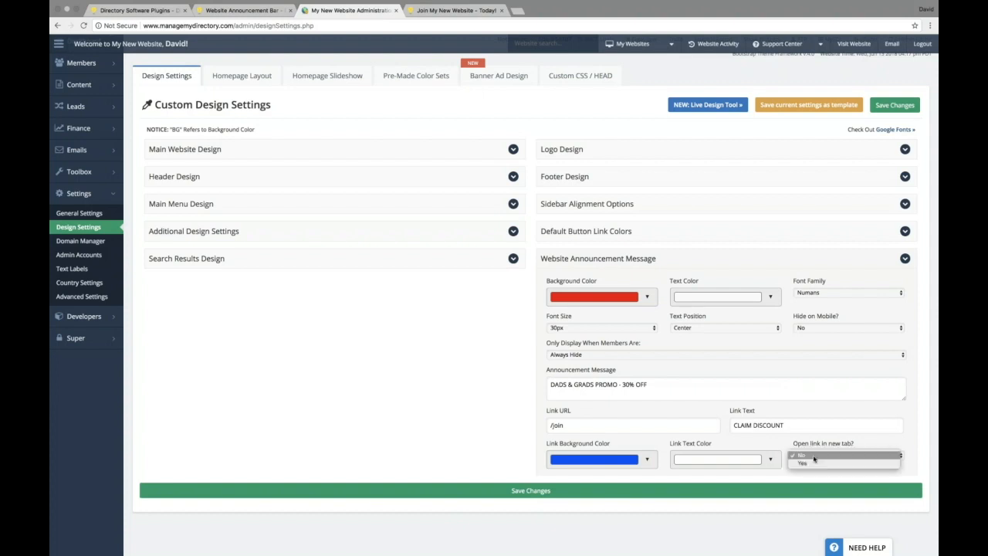
pyautogui.click(812, 463)
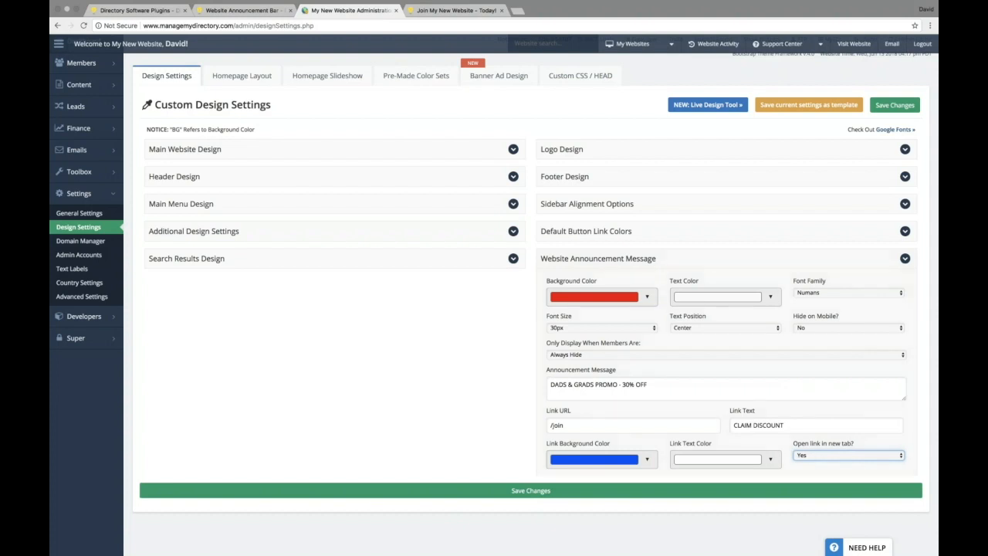
pyautogui.click(530, 491)
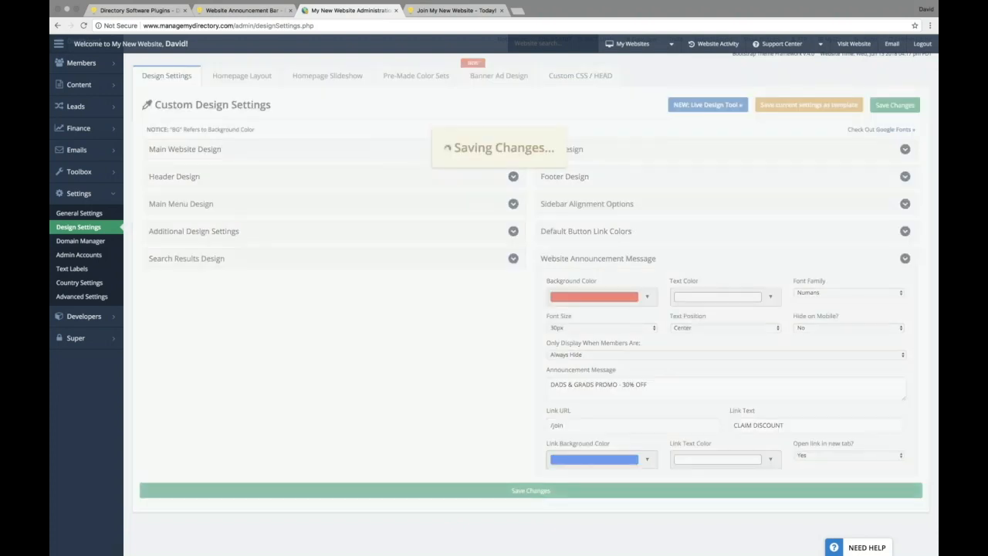
# Switch to the live website tab to view the homepage without the bar
pyautogui.click(895, 105)
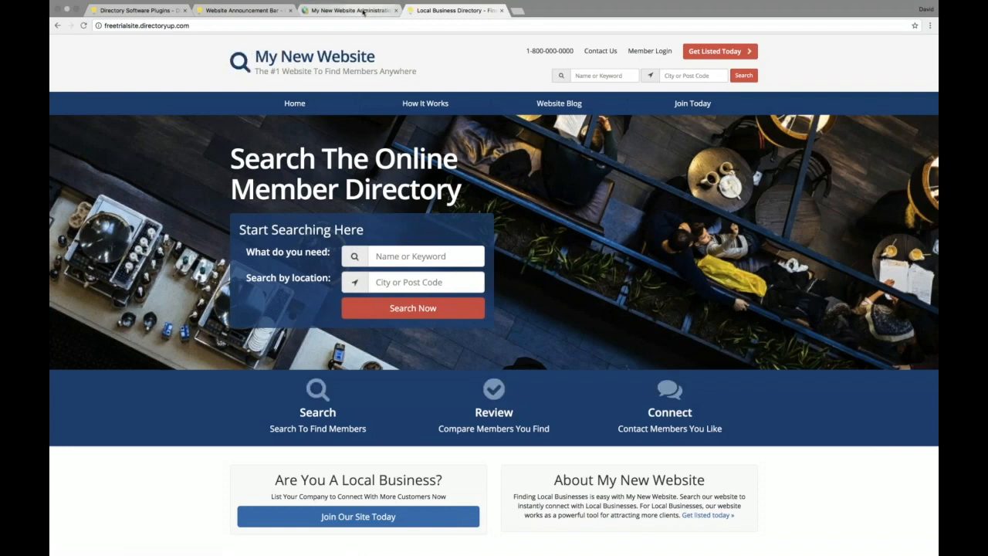
# Set the announcement to Always Display, then return to the live homepage
pyautogui.click(355, 12)
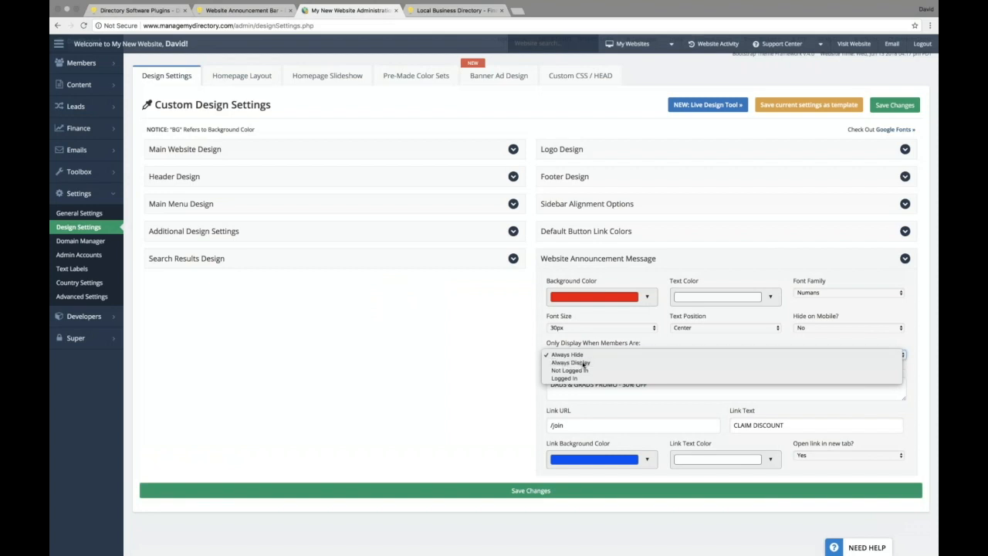
pyautogui.click(570, 361)
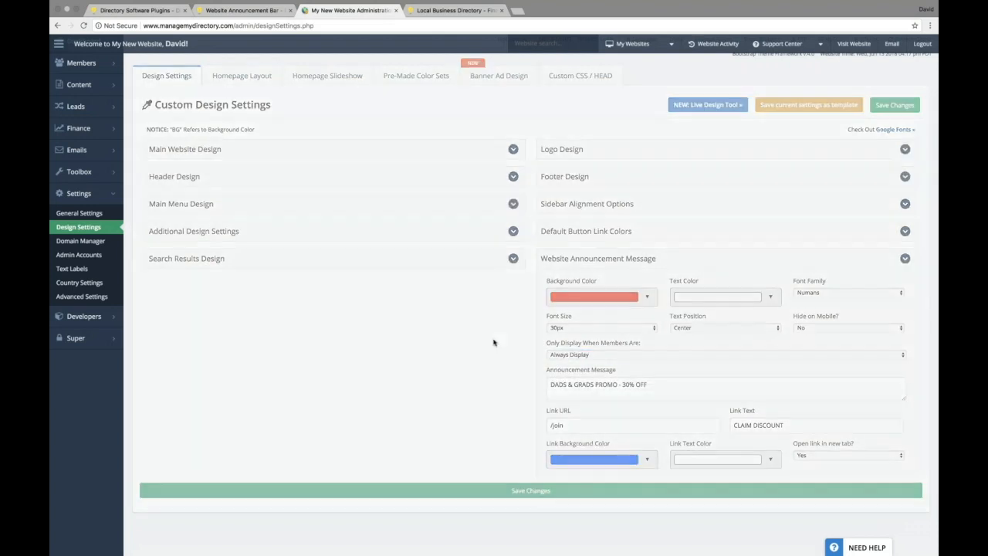
pyautogui.moveTo(460, 400)
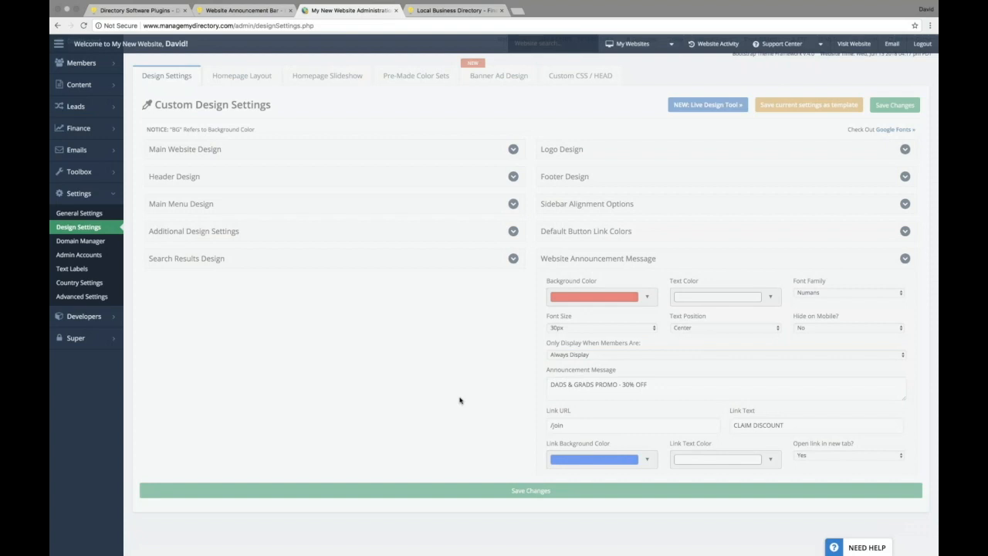
pyautogui.moveTo(455, 11)
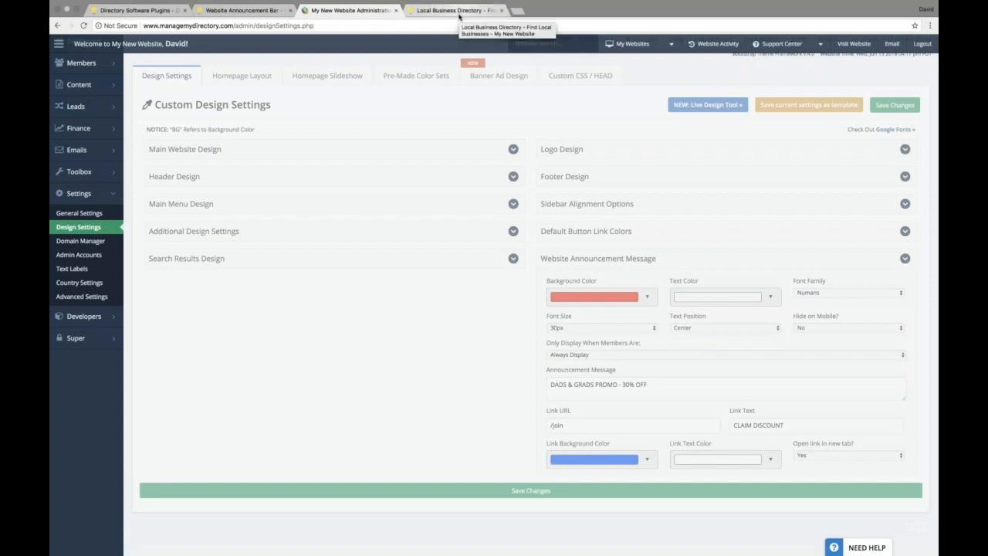
pyautogui.click(454, 9)
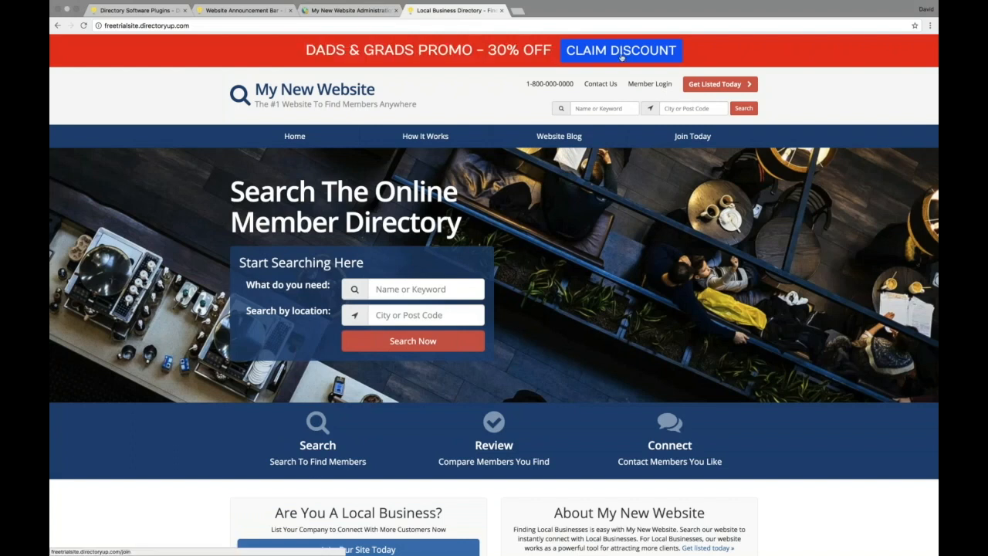
# Follow the CLAIM DISCOUNT button on the promo bar to the join page
pyautogui.click(692, 136)
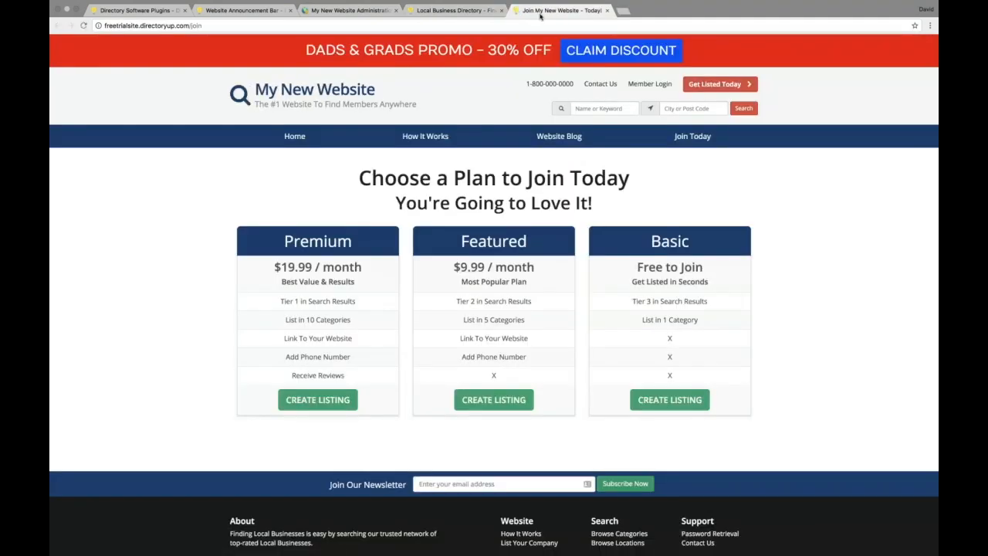
pyautogui.moveTo(563, 9)
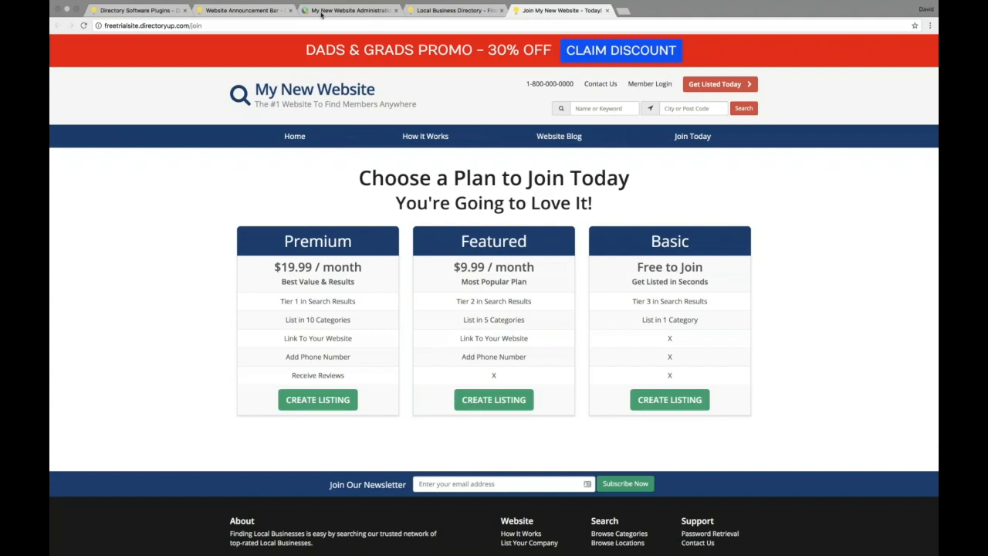
# Return from the join page to the admin Design Settings tab
pyautogui.click(349, 10)
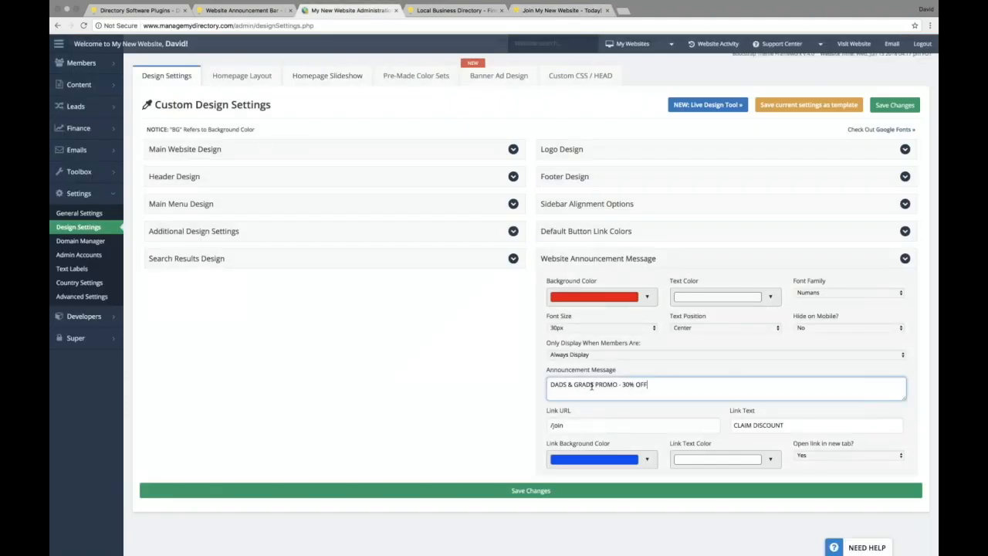